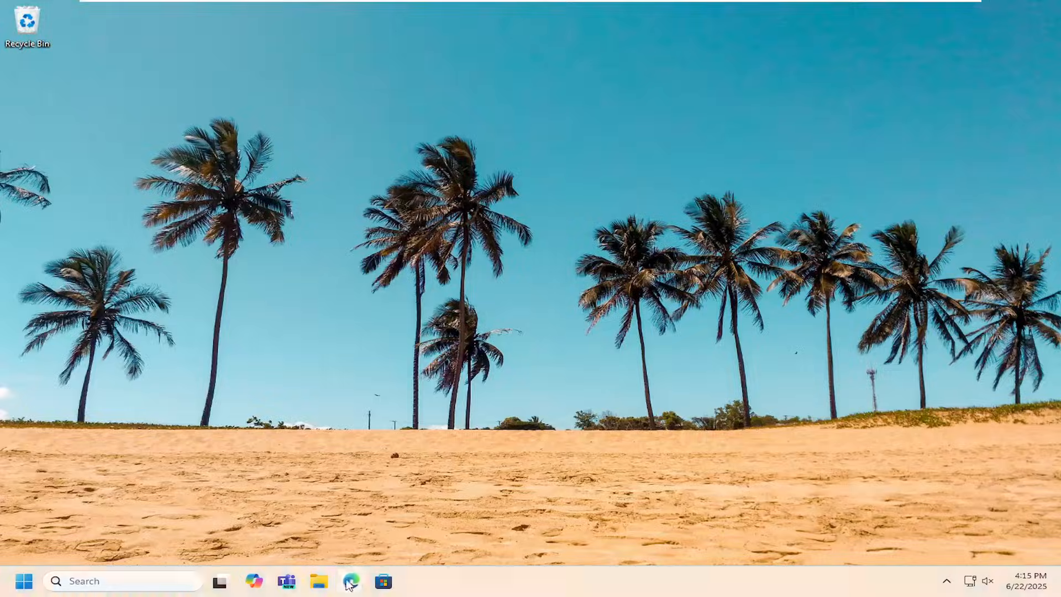
Search the web for 'hp laserjet pro p1102 drivers' from the Edge address bar.
{"action": "left_click", "coordinate": [352, 580]}
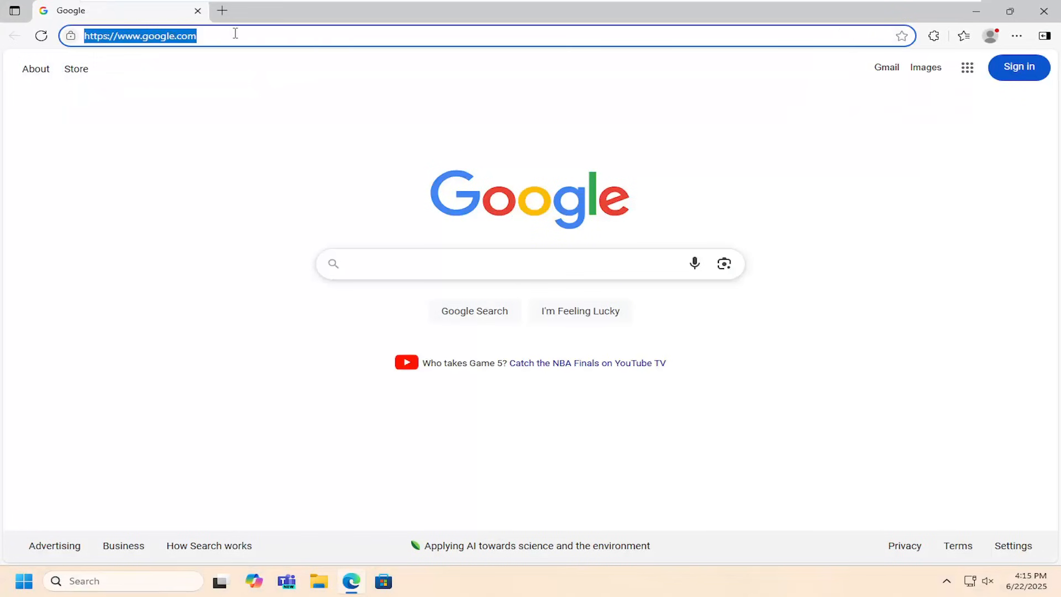
{"action": "type", "text": "hp lase"}
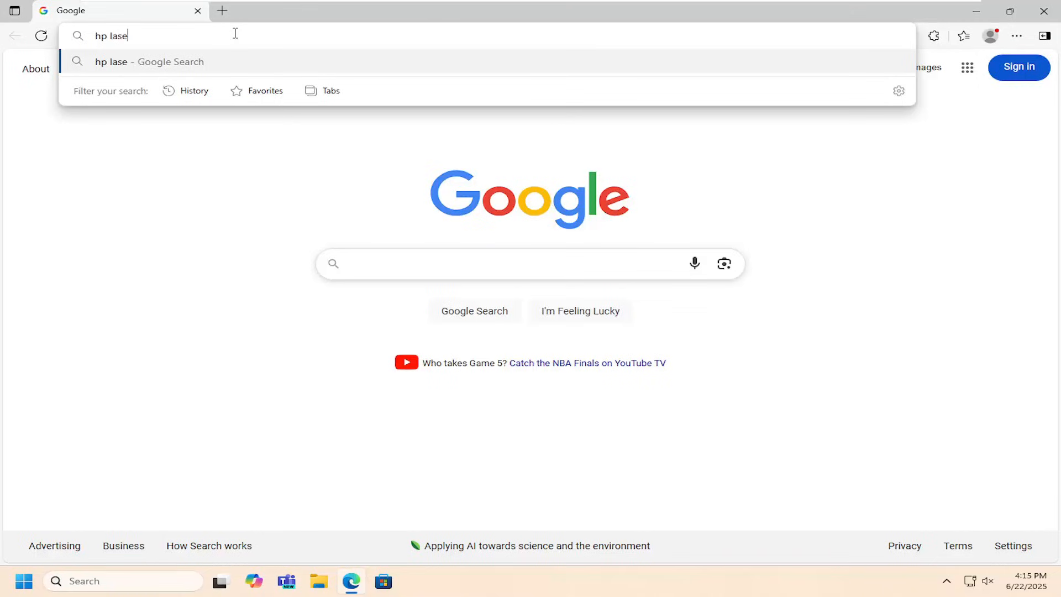
{"action": "type", "text": "rjet pro p"}
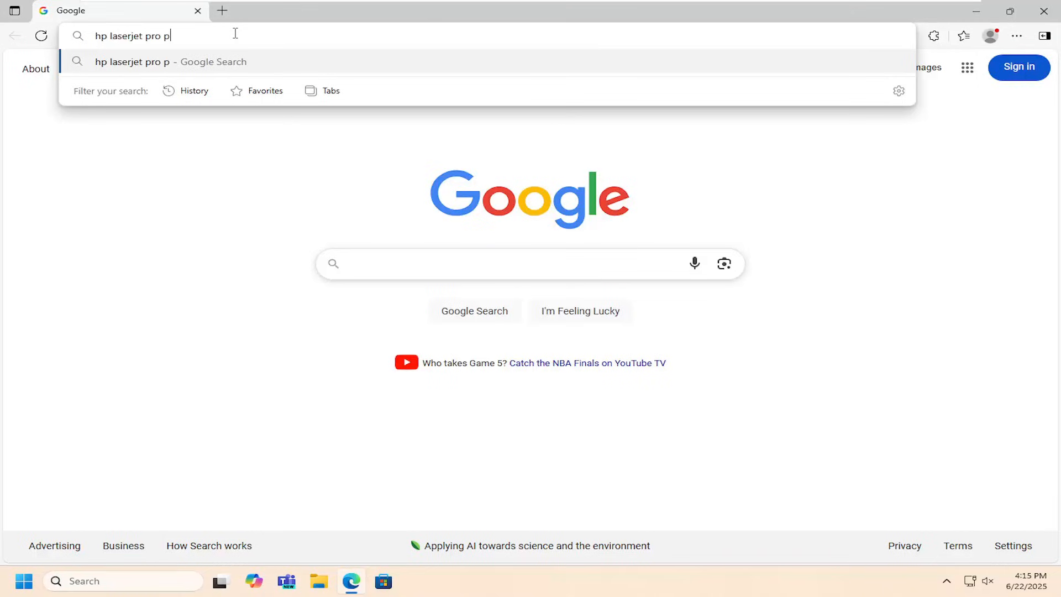
{"action": "type", "text": "110"}
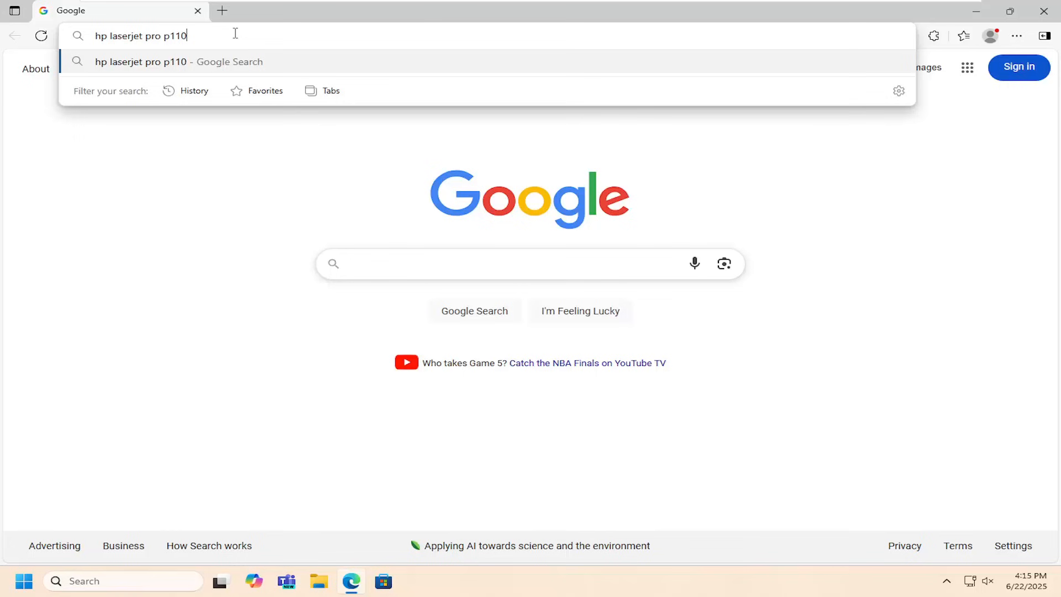
{"action": "key", "text": "Return"}
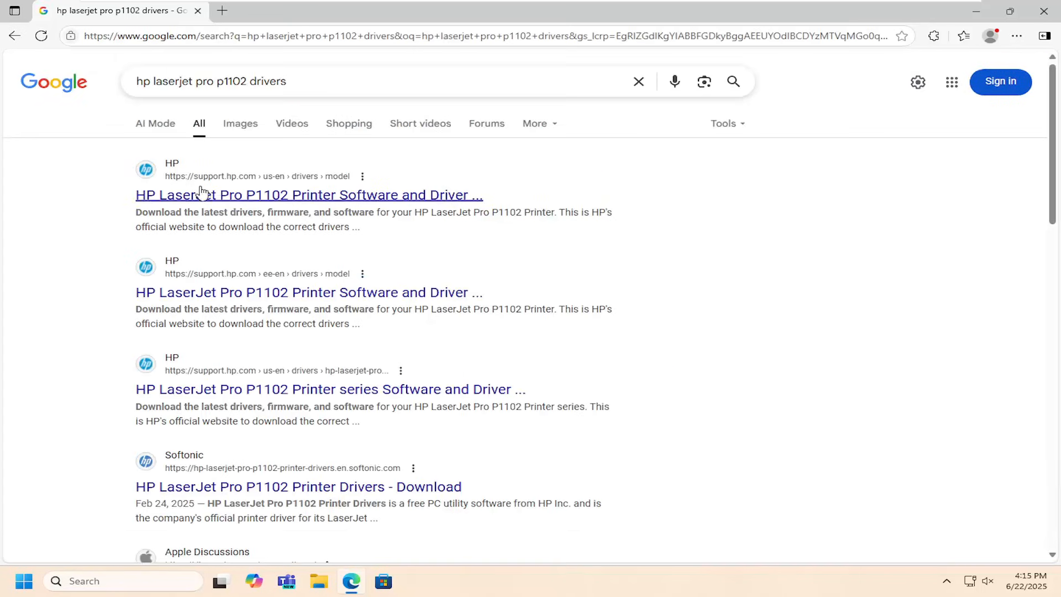
{"action": "mouse_move", "coordinate": [156, 213]}
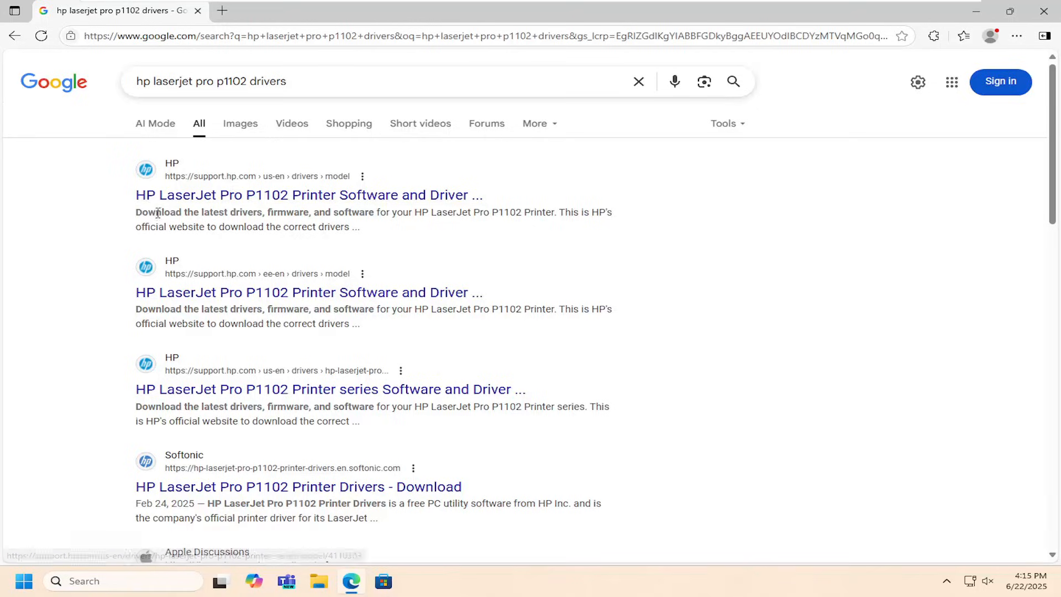
{"action": "mouse_move", "coordinate": [245, 202]}
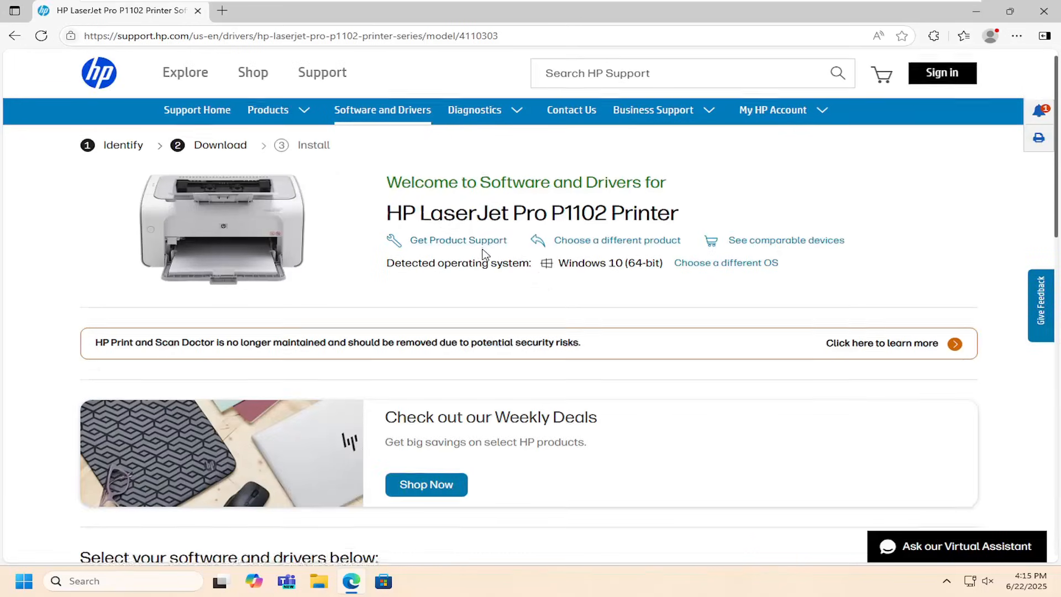
Download the recommended P1100/P1560/P1600 Series full feature software and driver package.
{"action": "scroll", "scroll_direction": "down", "scroll_amount": 3}
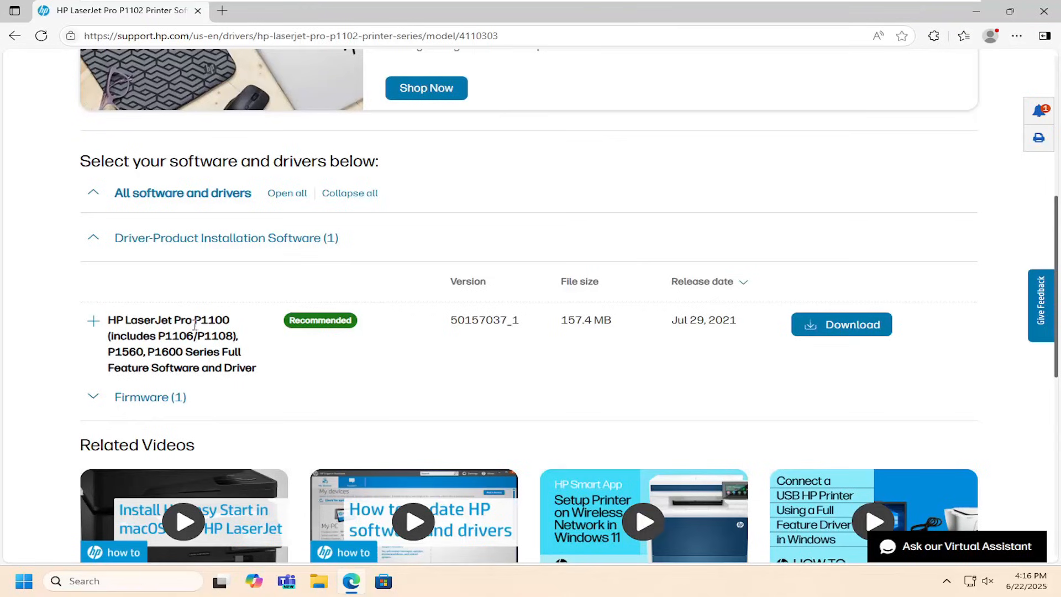
{"action": "mouse_move", "coordinate": [841, 324]}
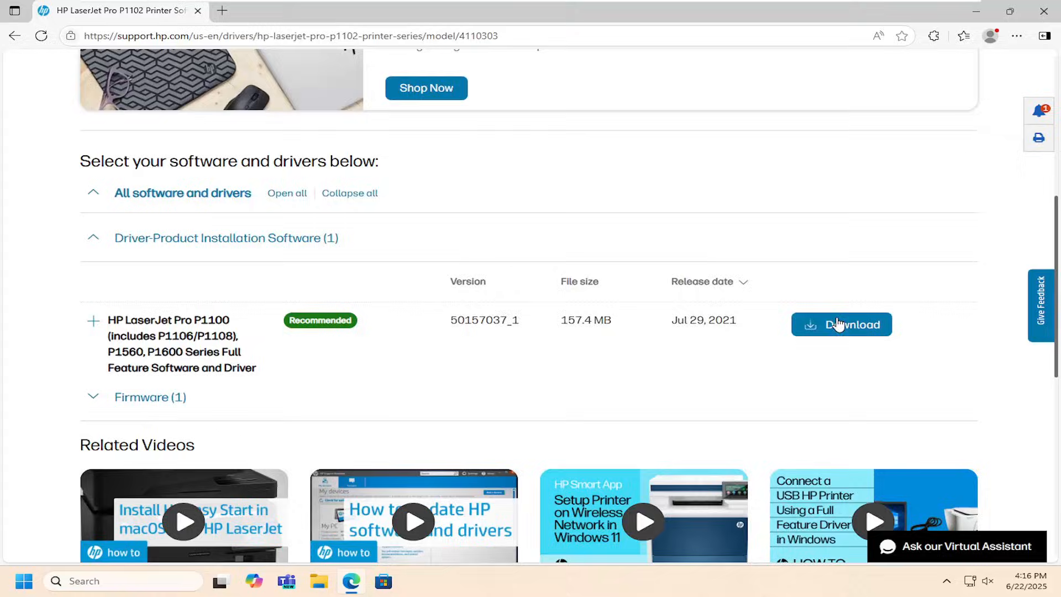
{"action": "left_click", "coordinate": [841, 323]}
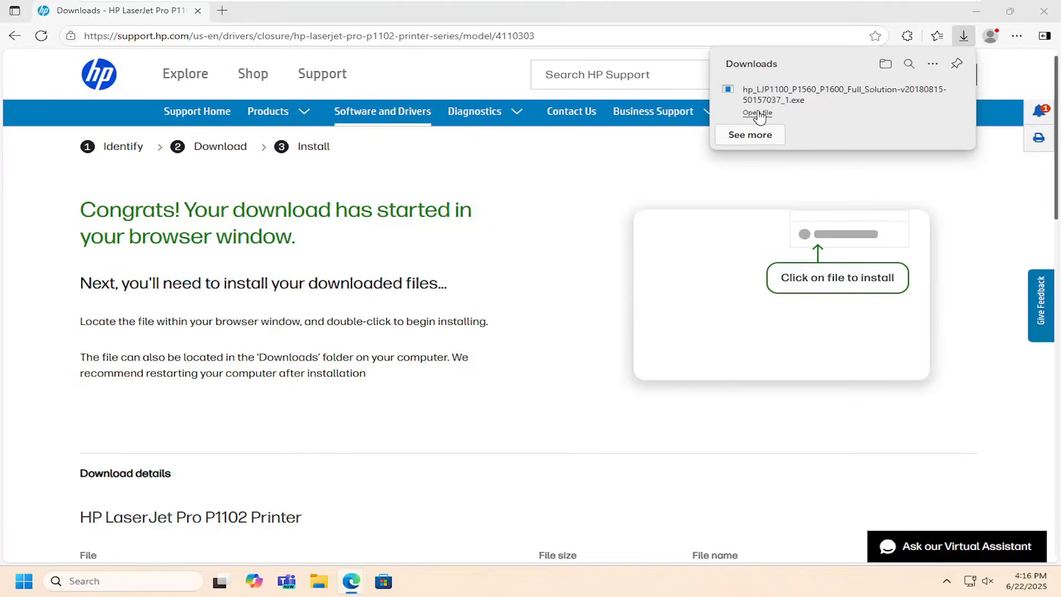
Run the downloaded HP installer, dismiss the file access error, and continue with Easy Install.
{"action": "left_click", "coordinate": [757, 112]}
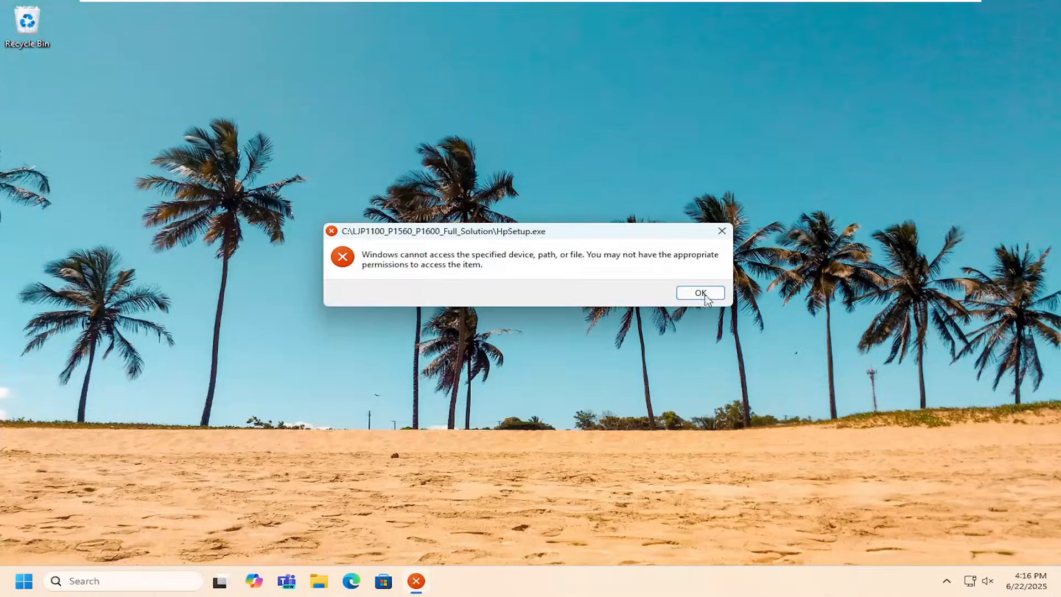
{"action": "left_click", "coordinate": [700, 292]}
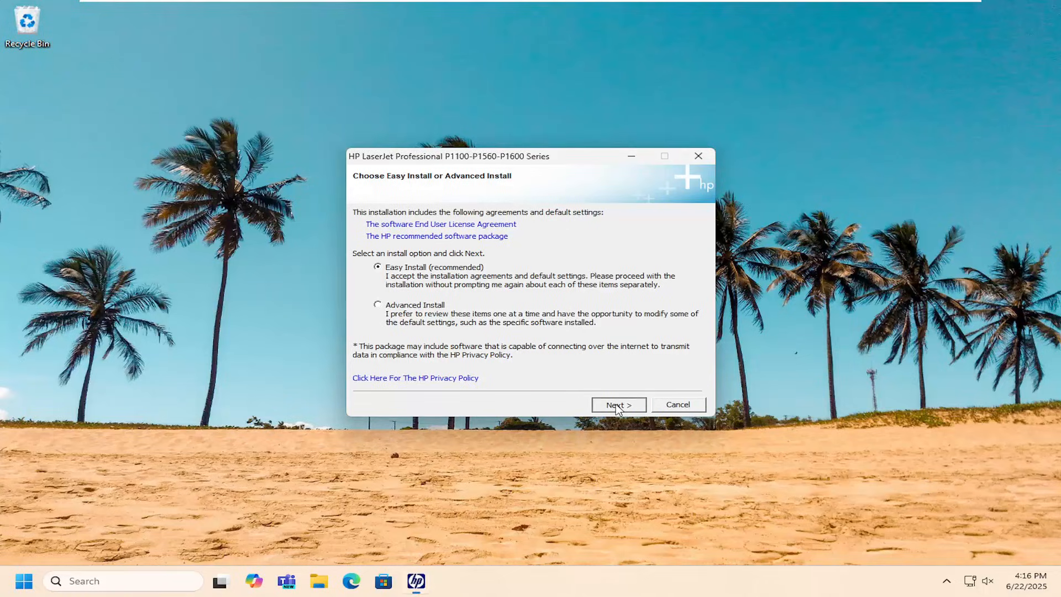
{"action": "left_click", "coordinate": [616, 405]}
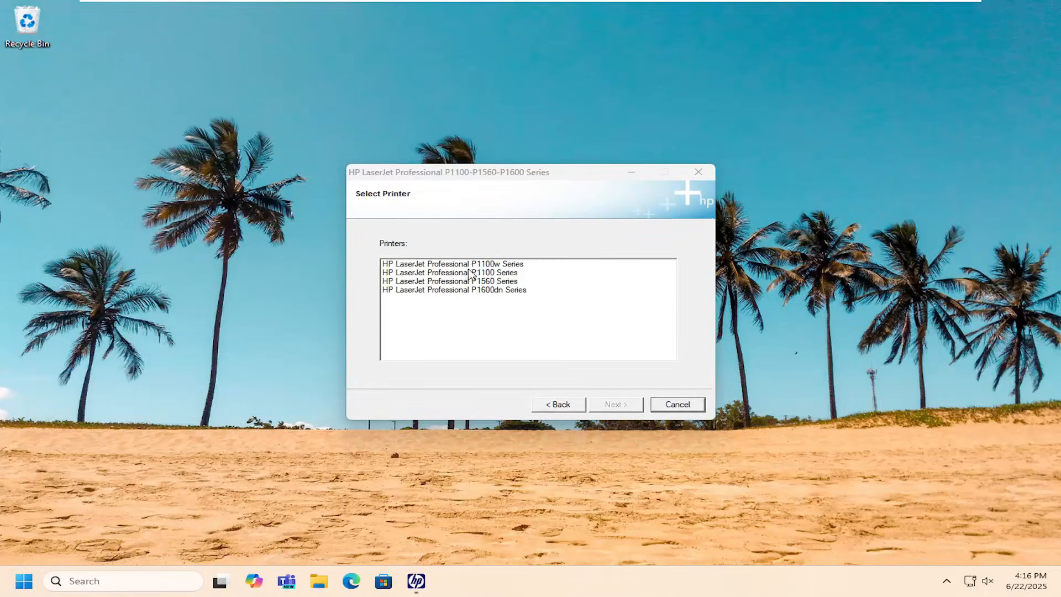
Select HP LaserJet Professional P1100 Series as the printer model and continue to the USB step.
{"action": "left_click", "coordinate": [453, 263]}
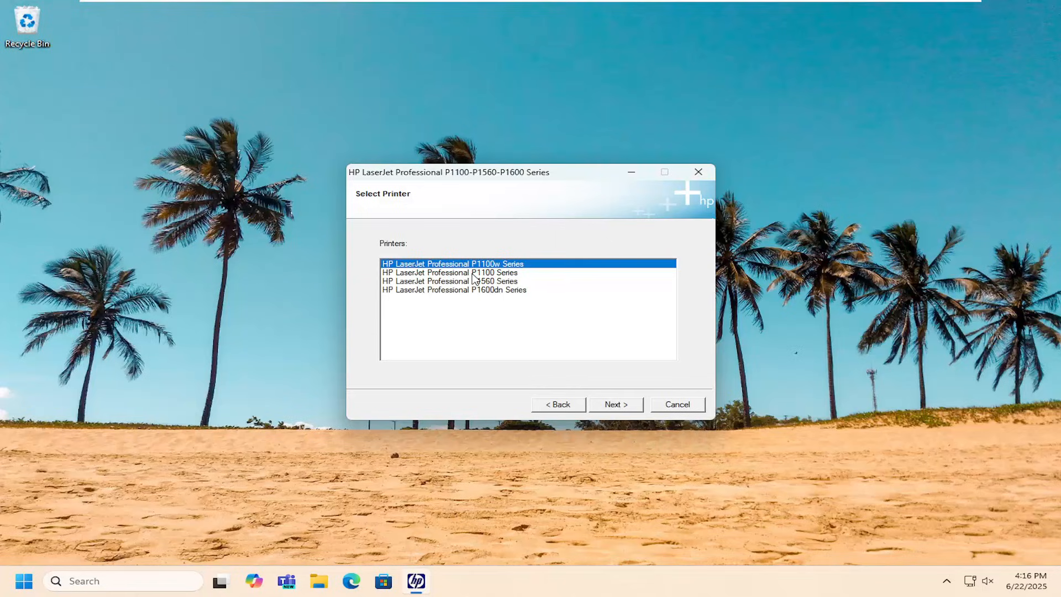
{"action": "mouse_move", "coordinate": [478, 301]}
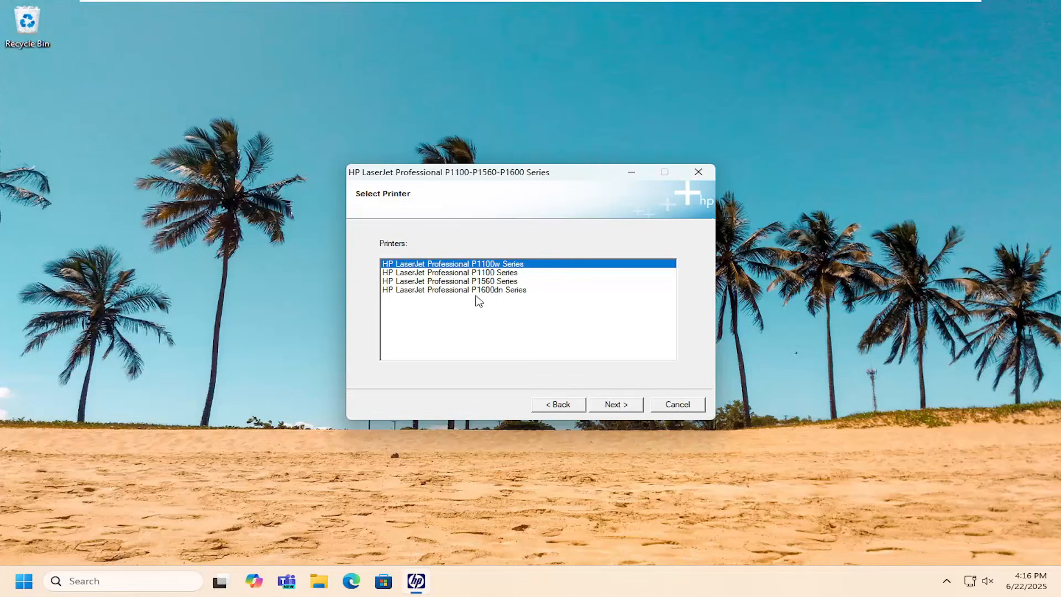
{"action": "mouse_move", "coordinate": [468, 278]}
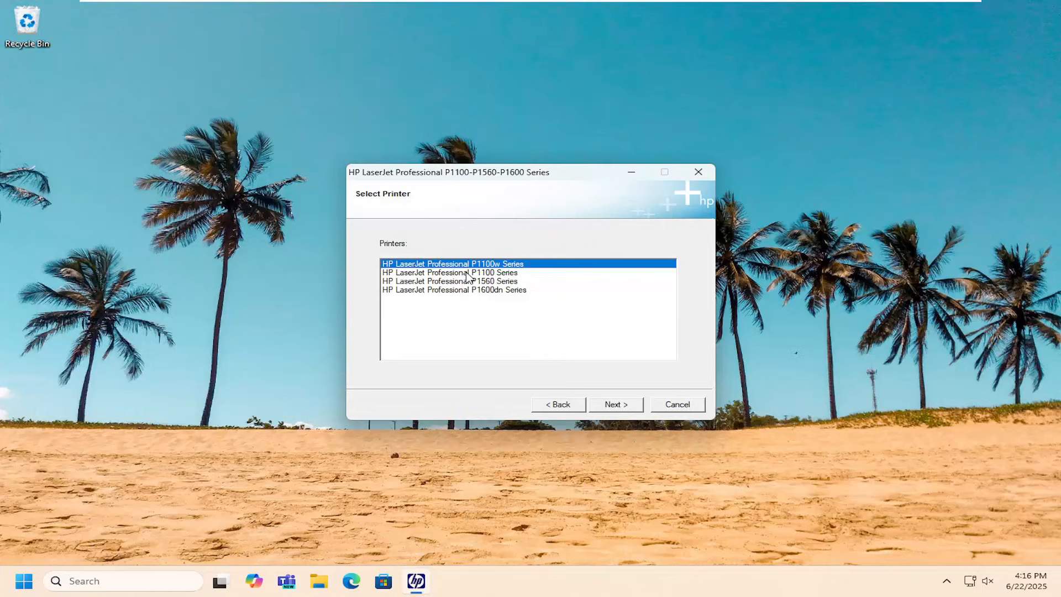
{"action": "left_click", "coordinate": [448, 272]}
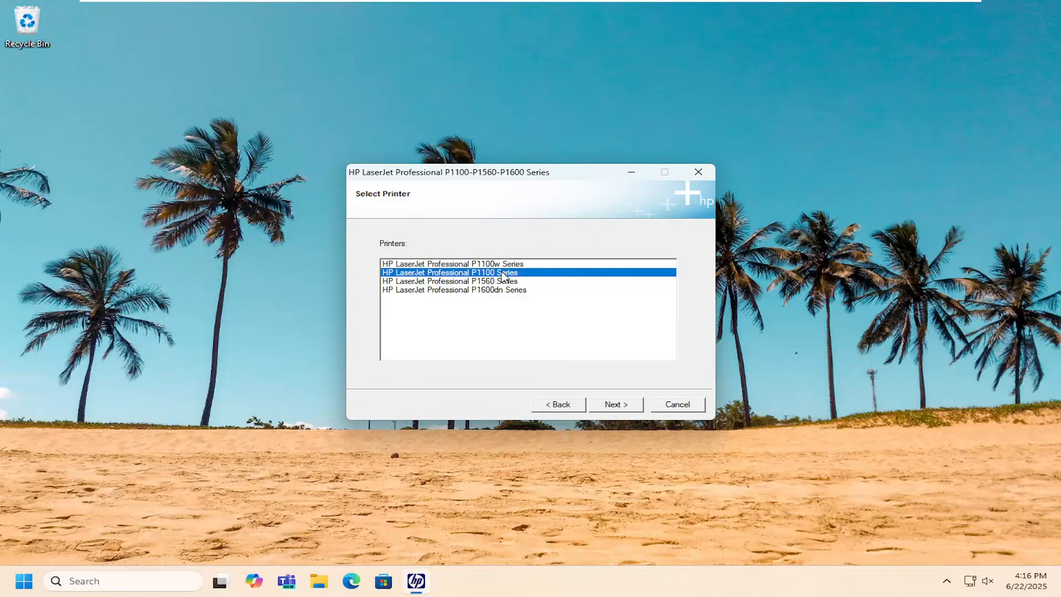
{"action": "mouse_move", "coordinate": [508, 283]}
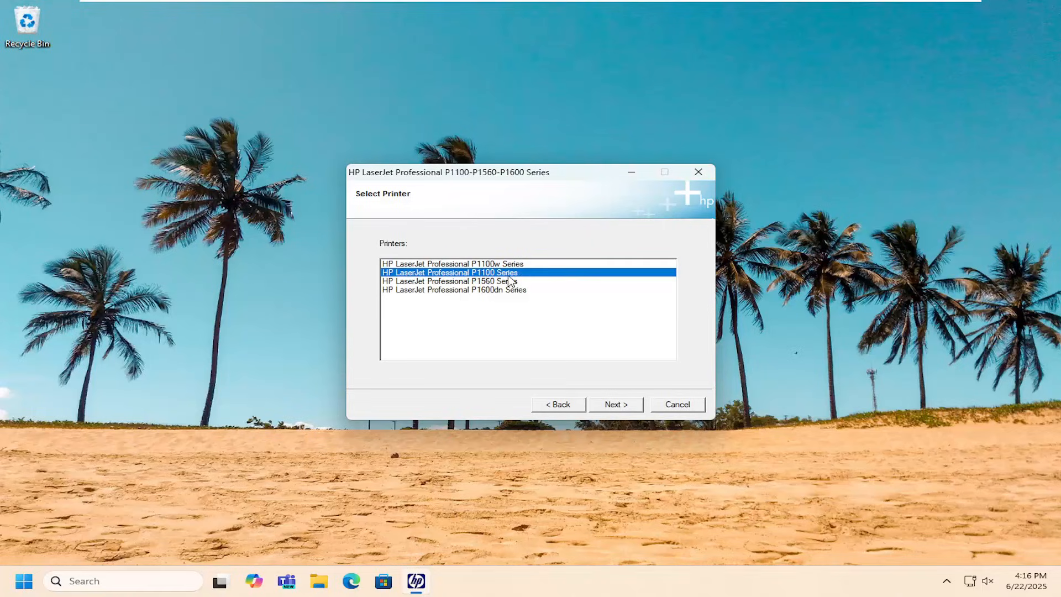
{"action": "mouse_move", "coordinate": [504, 277]}
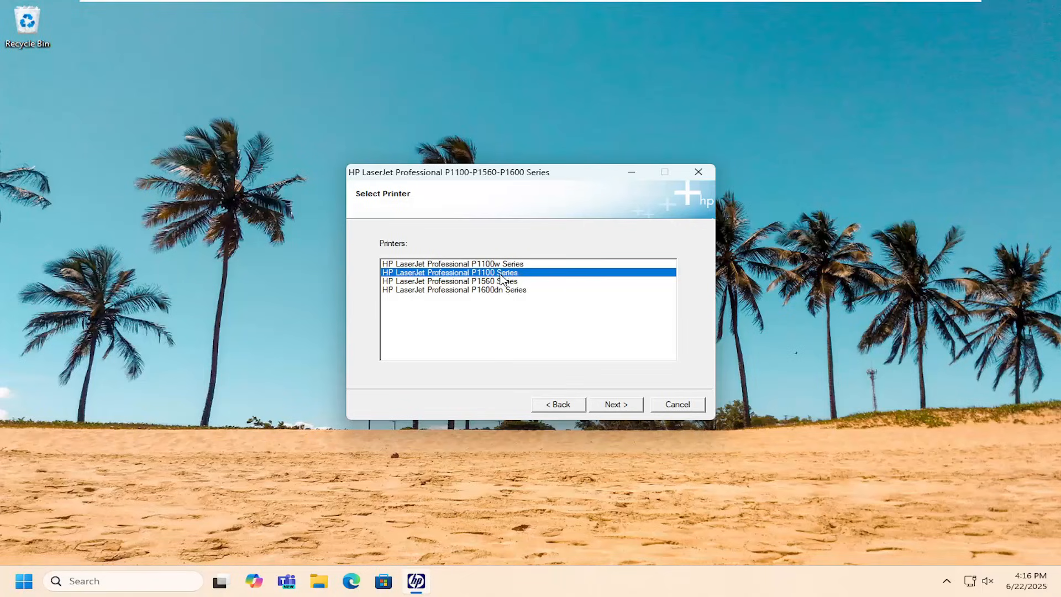
{"action": "mouse_move", "coordinate": [501, 289]}
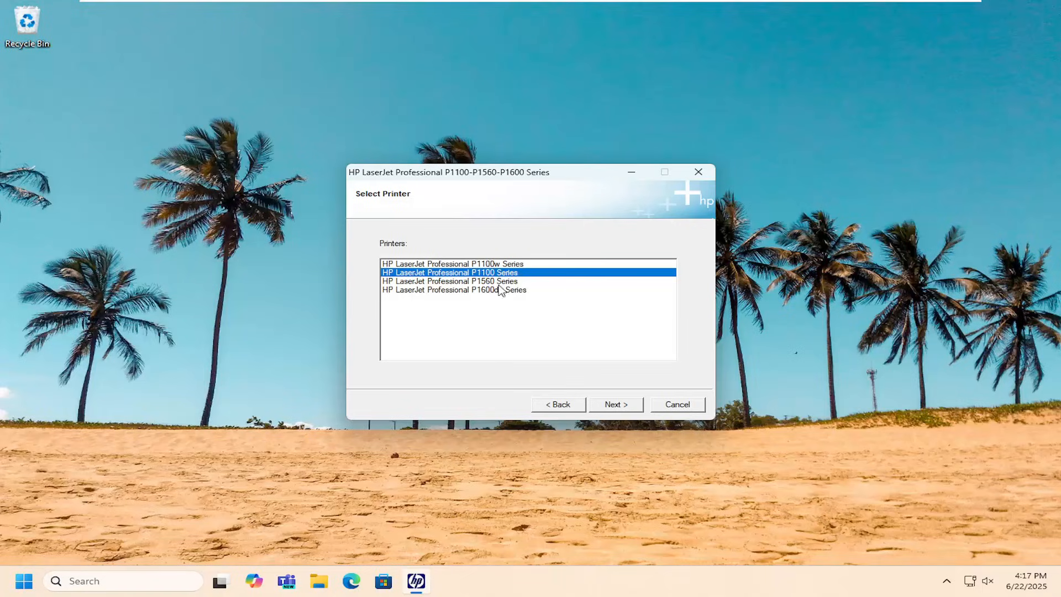
{"action": "left_click", "coordinate": [614, 404]}
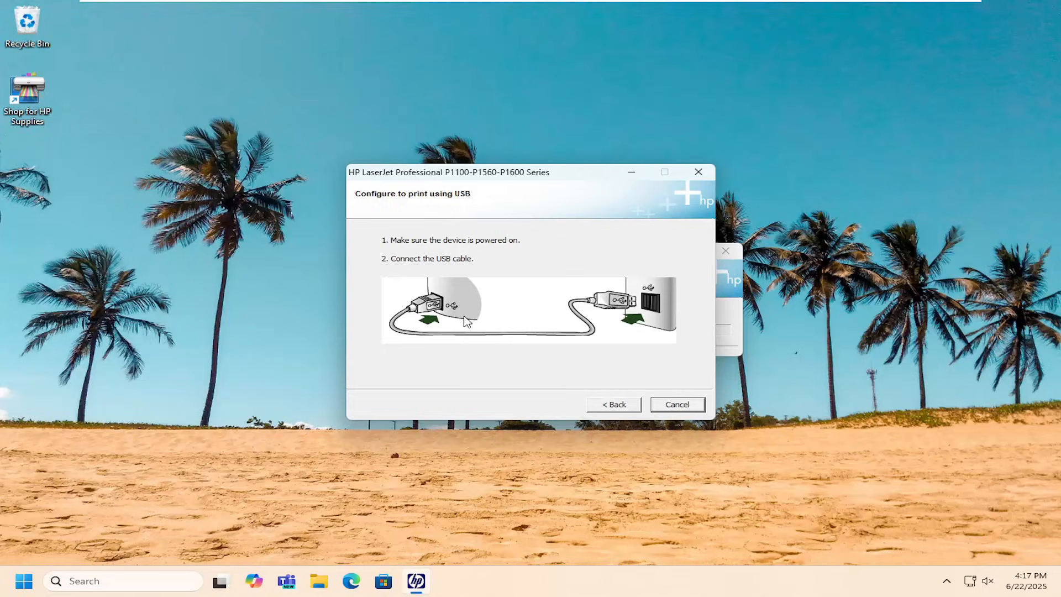
{"action": "mouse_move", "coordinate": [737, 320]}
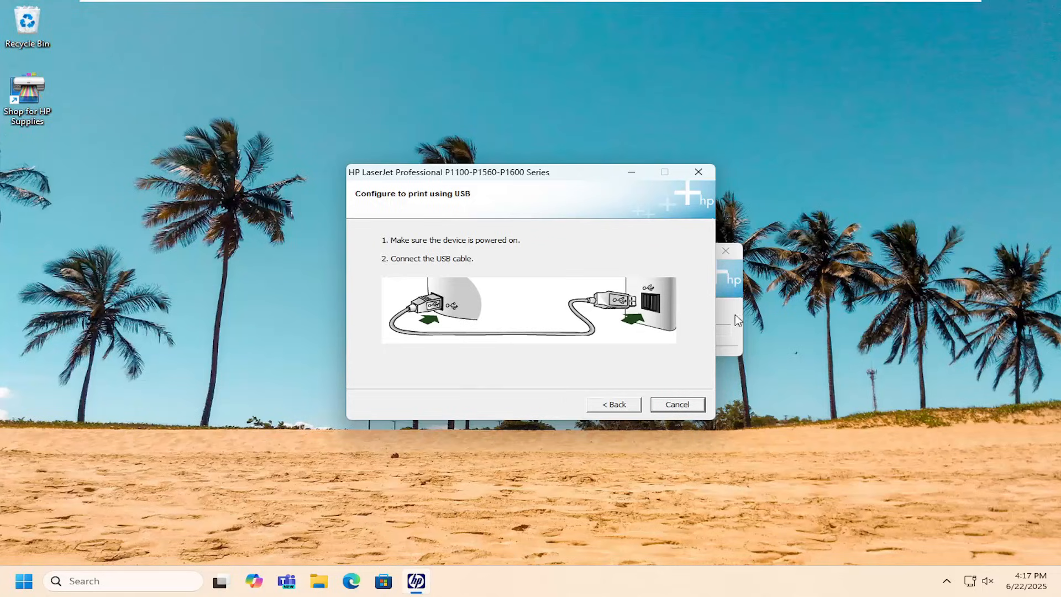
{"action": "mouse_move", "coordinate": [1055, 394]}
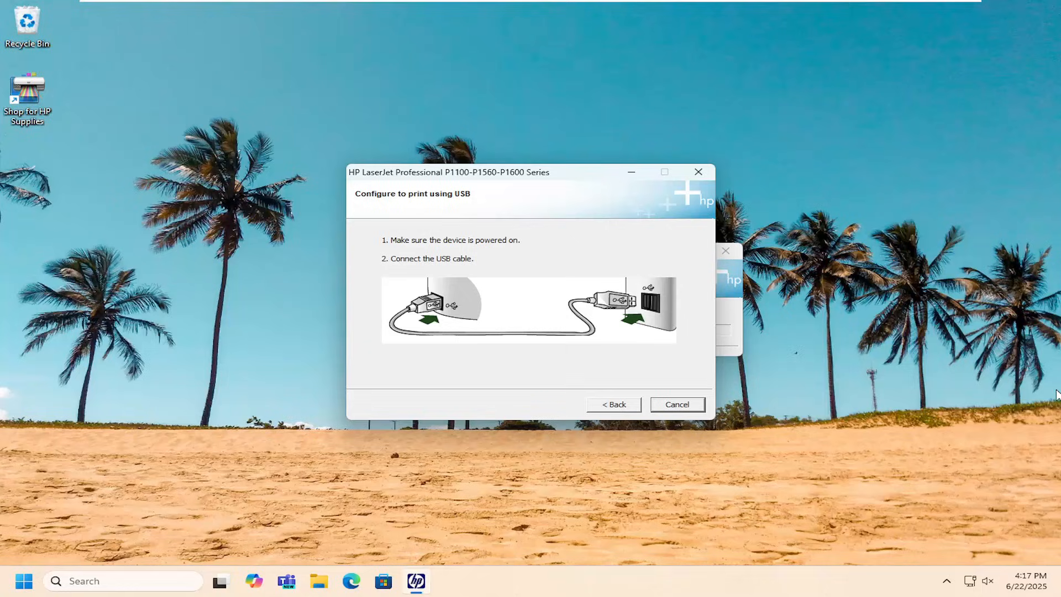